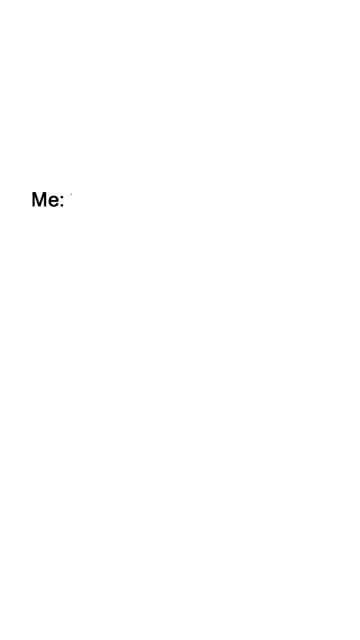
text(*sets "higher picture quality"*)
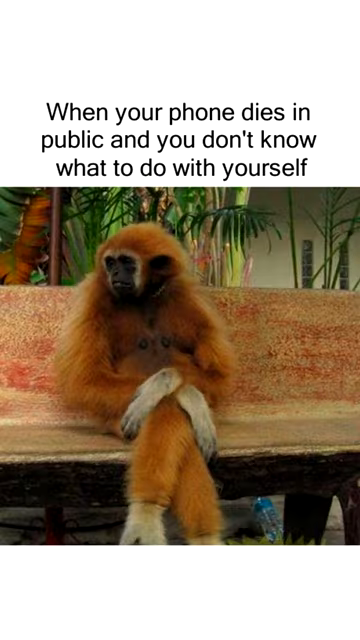
scroll(down, 3)
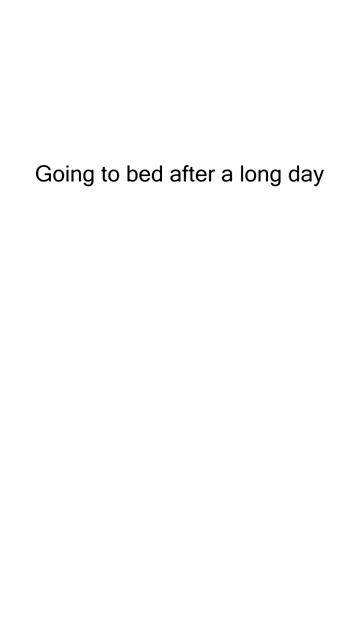
text(of sitting at a desk)
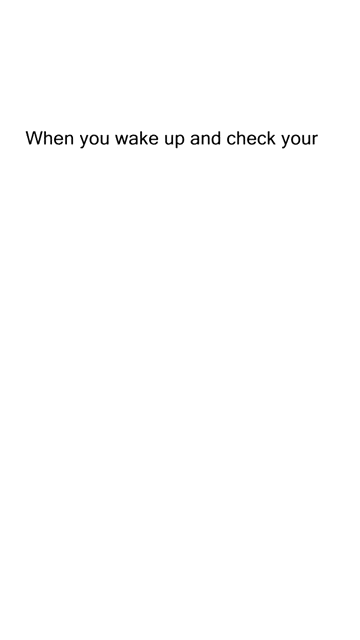
text(phone to see how much time you have left)
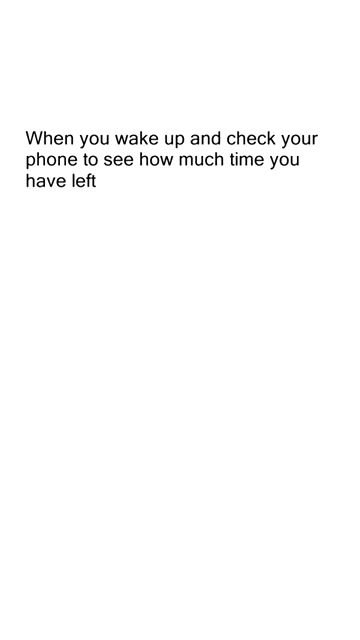